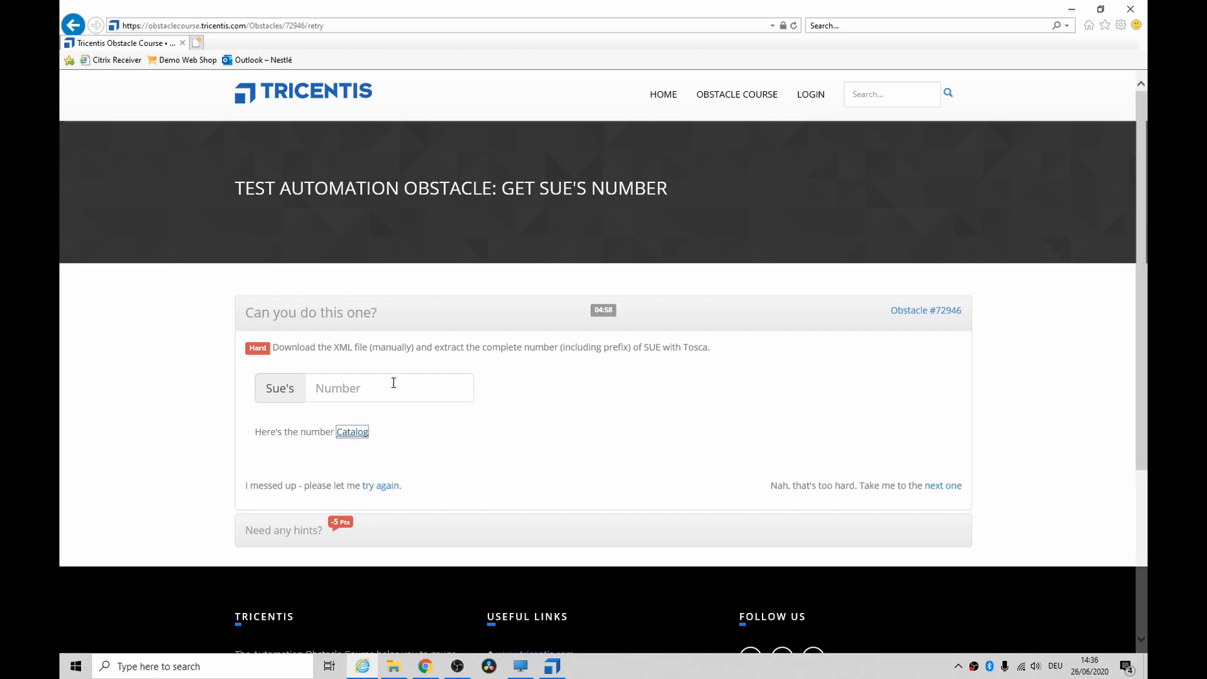
Step: Launch File Explorer from the taskbar, showing the Videos folder
left_click(352, 431)
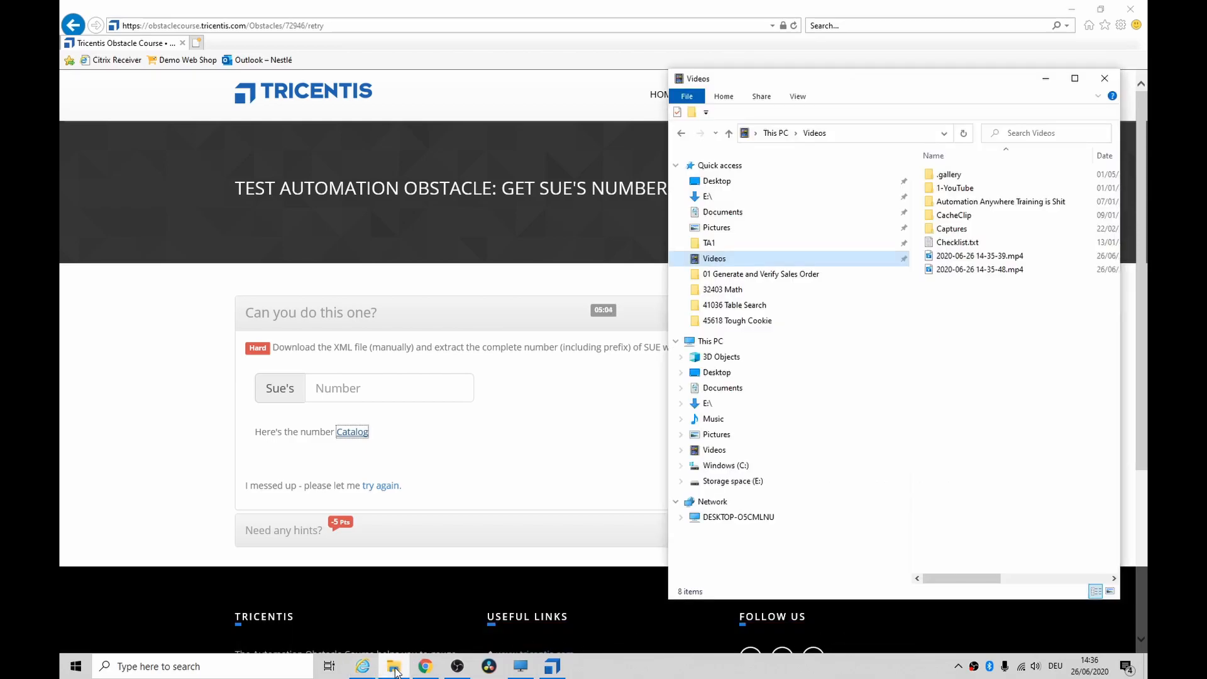
mouse_move(722, 257)
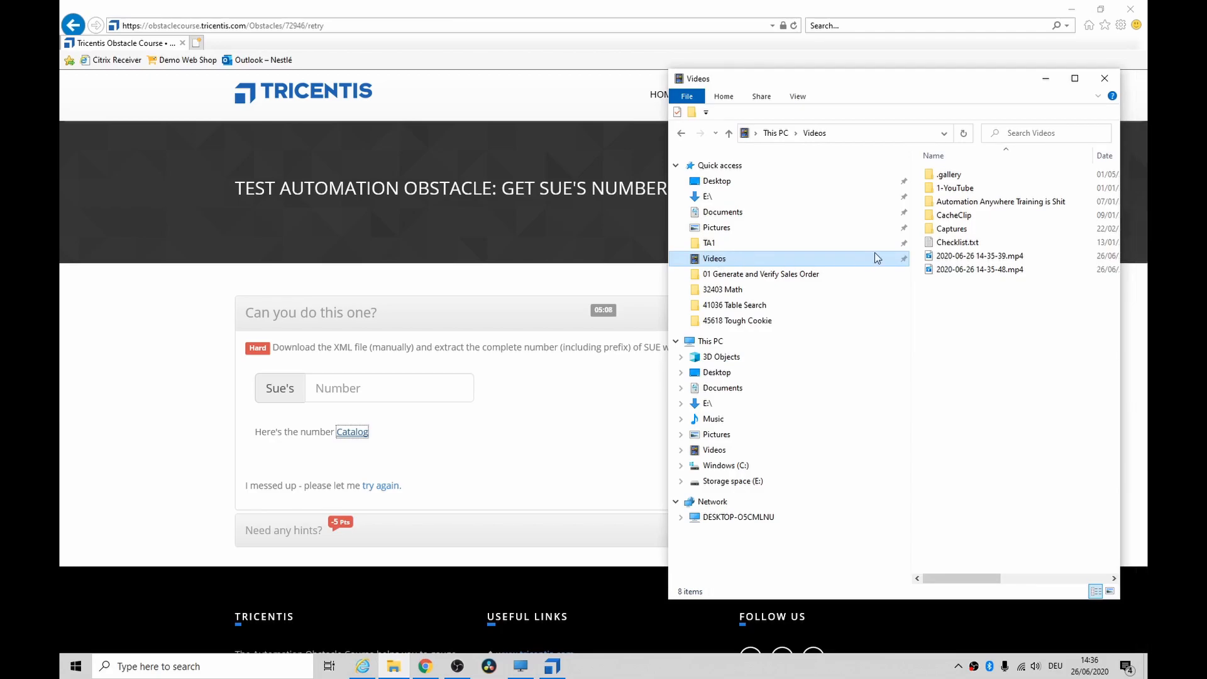
Step: Open Catalog.xml in Notepad and read Sue's prefix and number entry
double_click(954, 188)
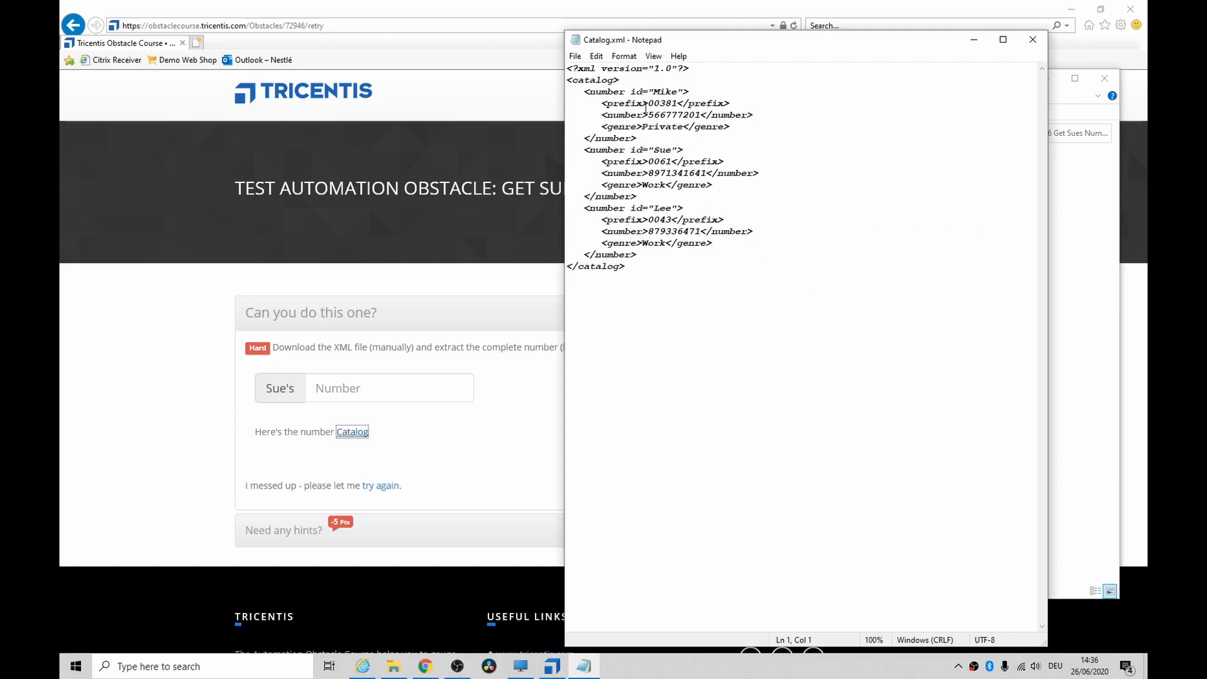
double_click(665, 150)
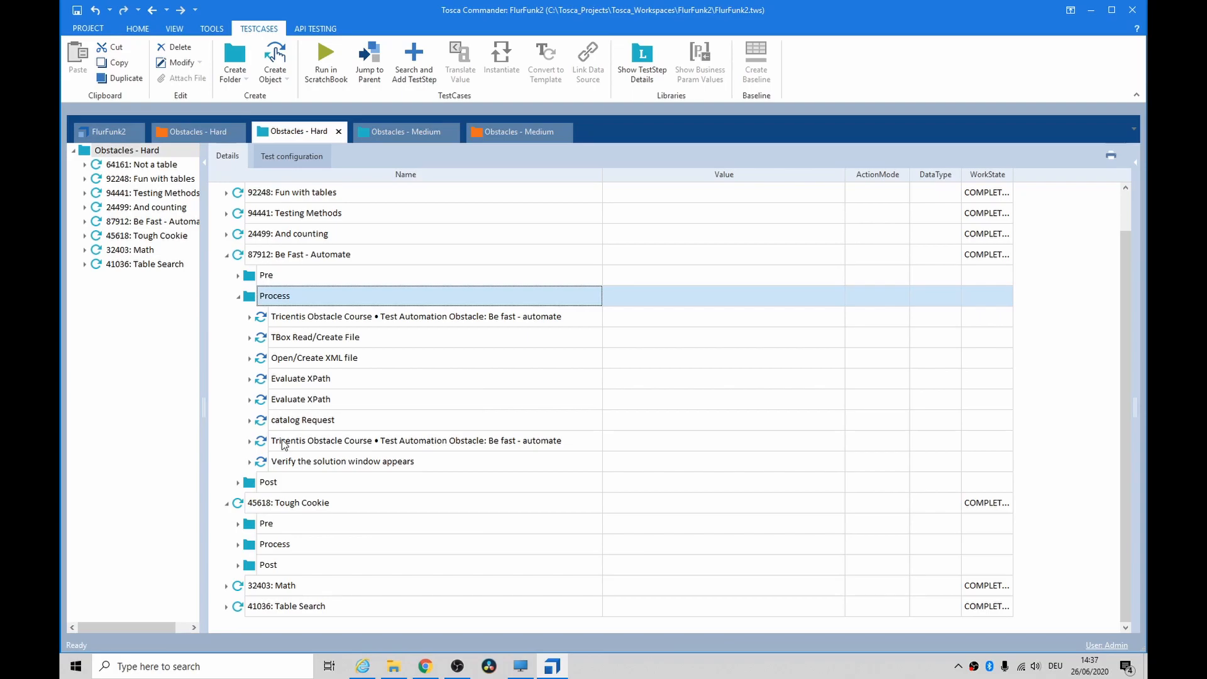
Step: Expand the earlier test case's catalog Request step to view its title constraint and isbn buffer
left_click(250, 445)
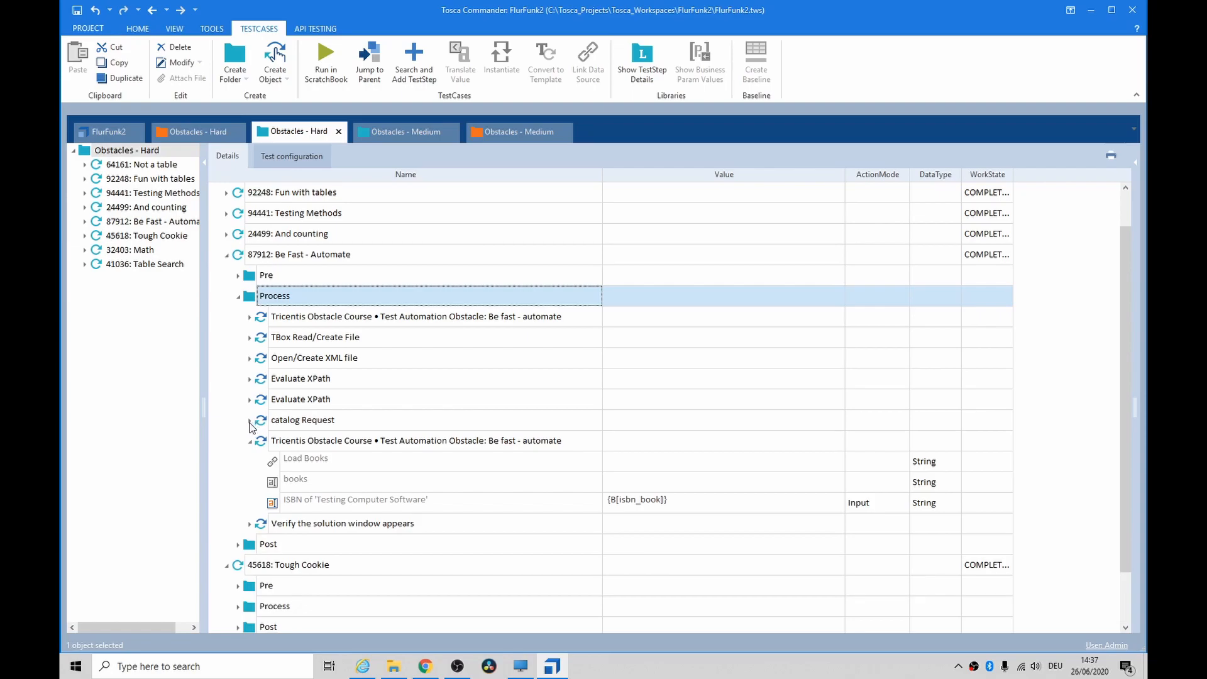
left_click(249, 420)
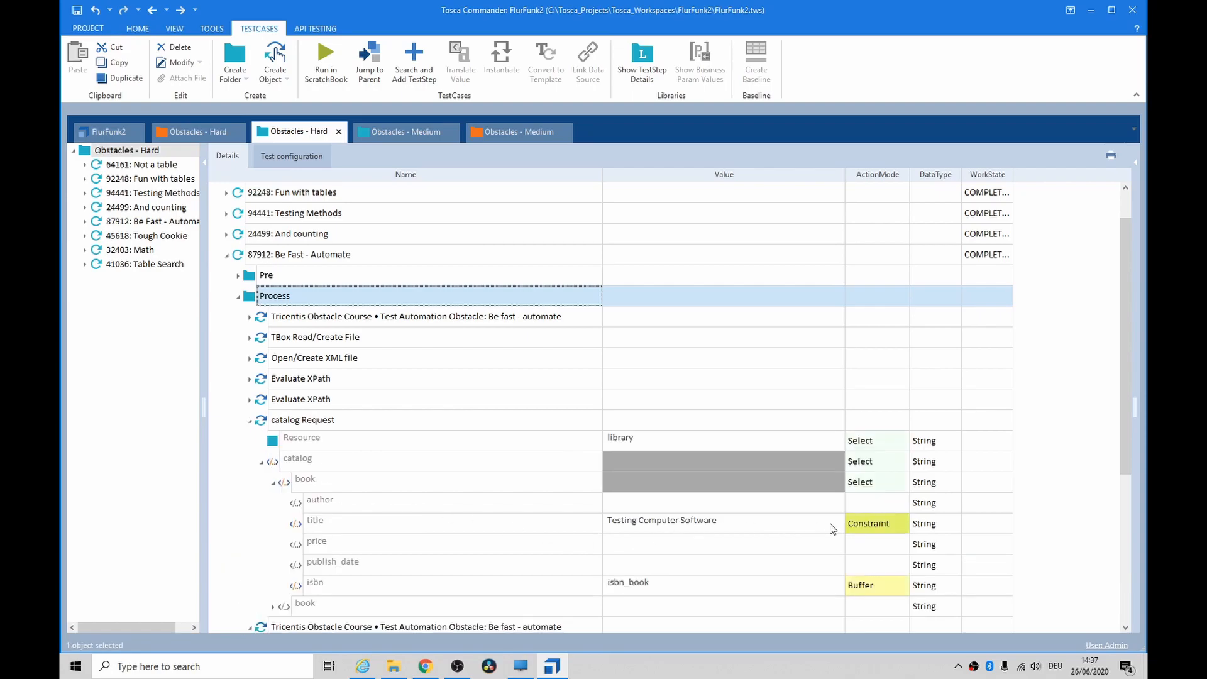
mouse_move(645, 580)
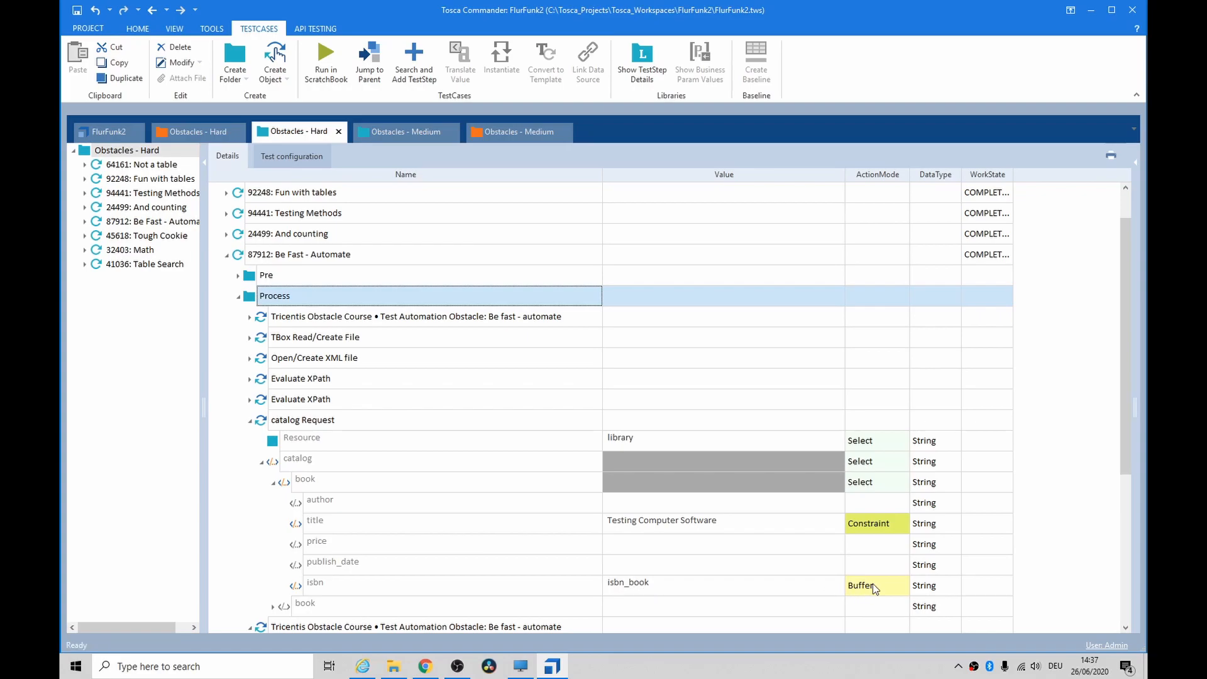
mouse_move(457, 538)
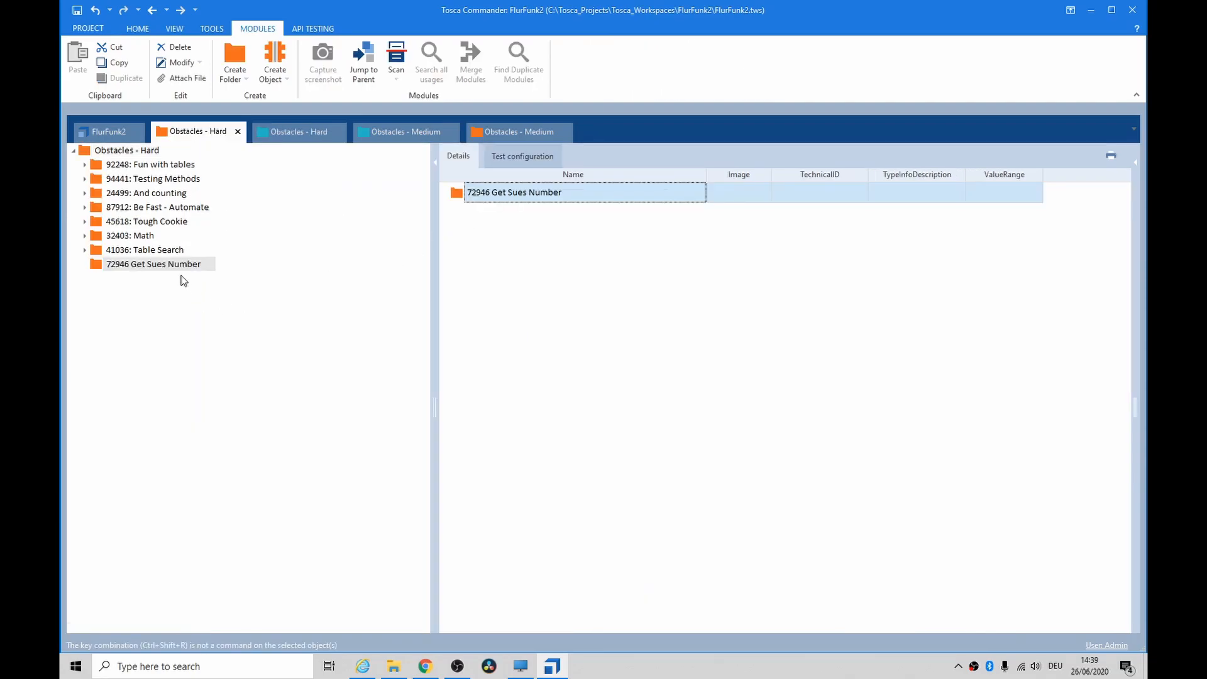
Step: File-scan Catalog.xml into the 72946 Get Sues Number folder and expand the catalog element
right_click(153, 264)
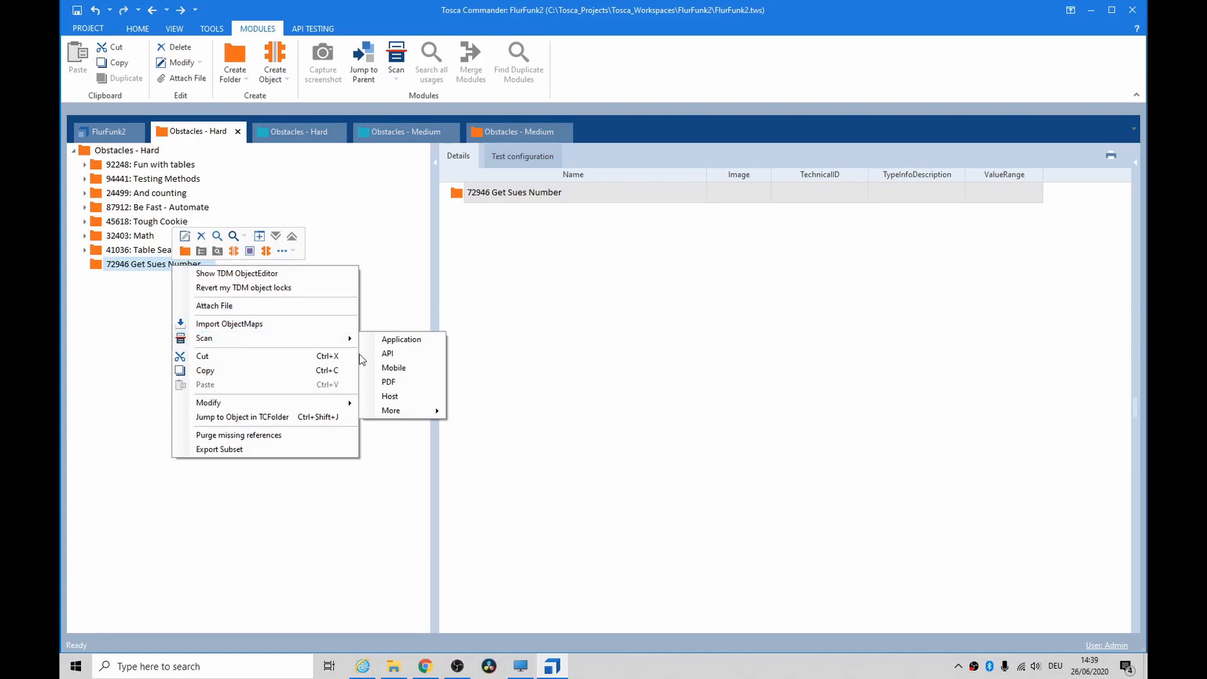
mouse_move(390, 410)
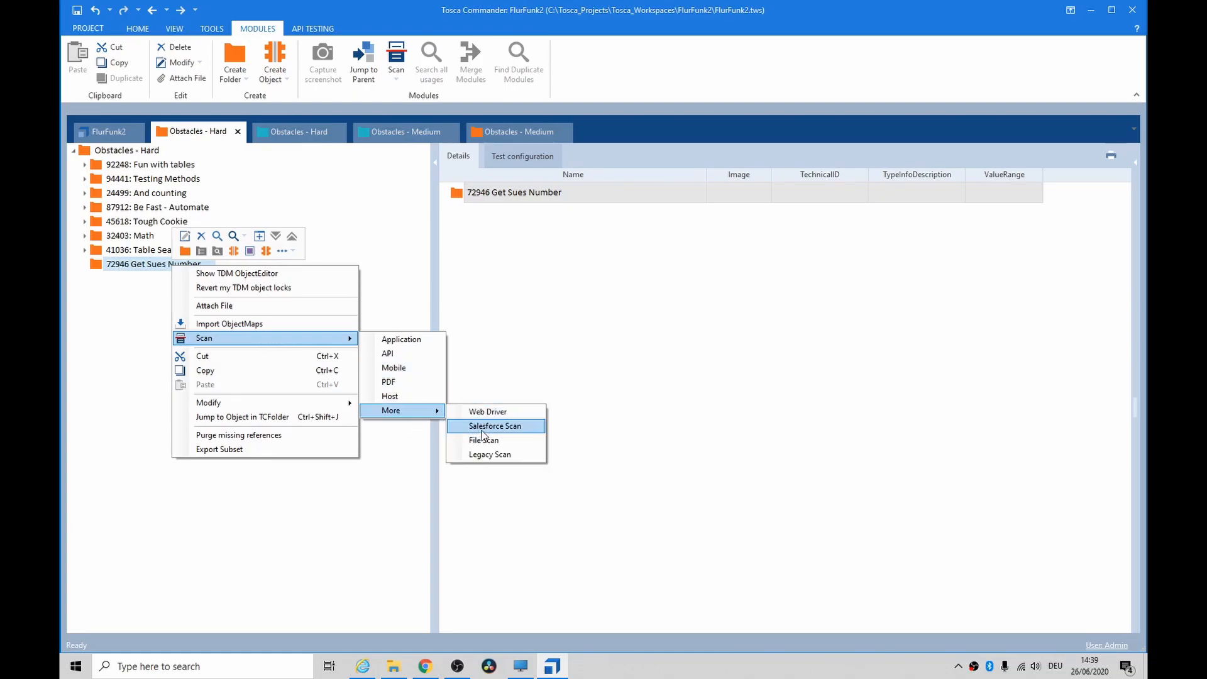
left_click(484, 439)
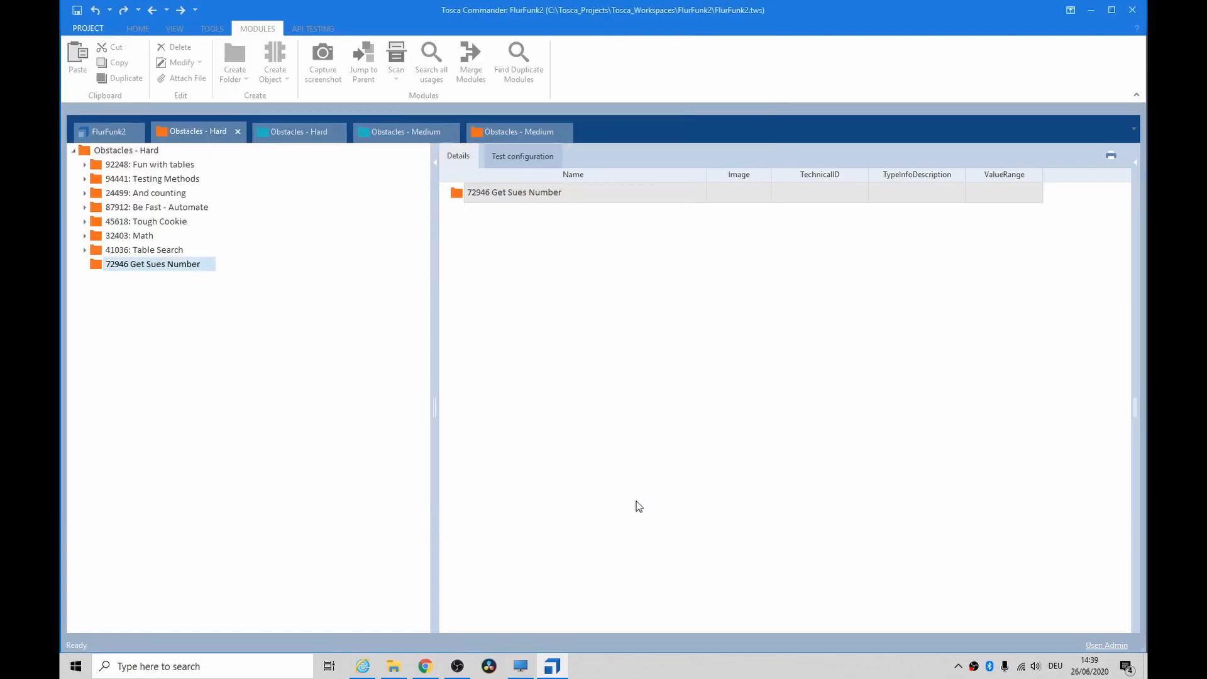
left_click(454, 192)
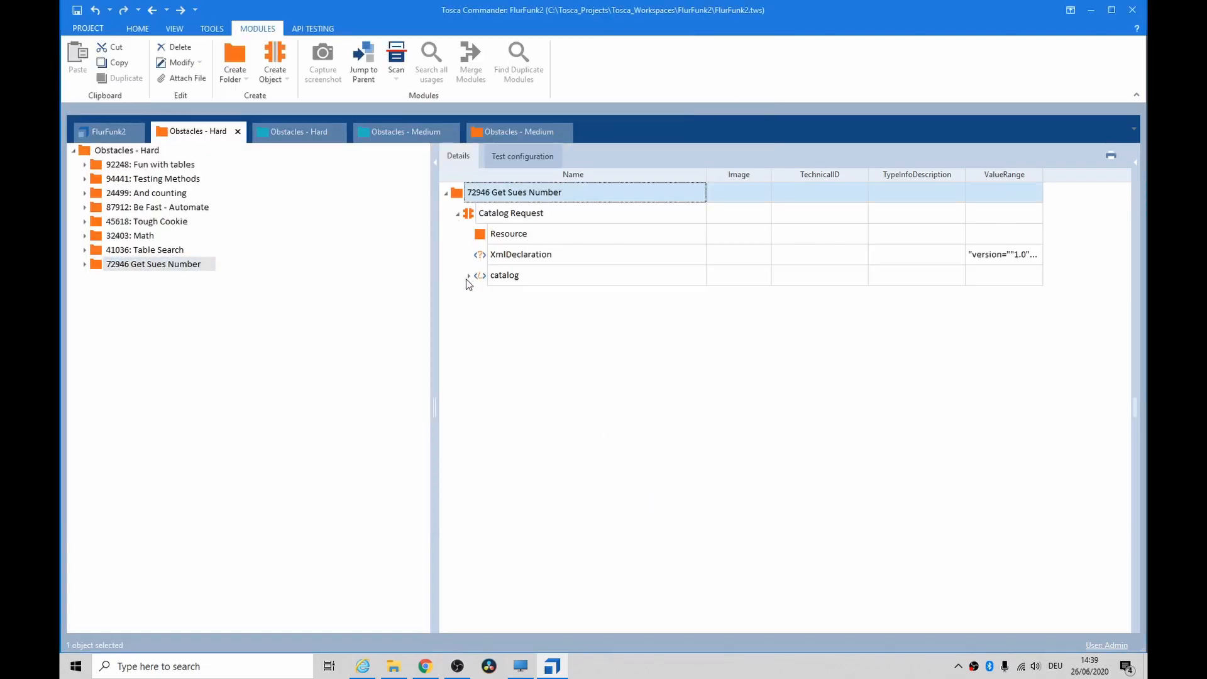
left_click(467, 275)
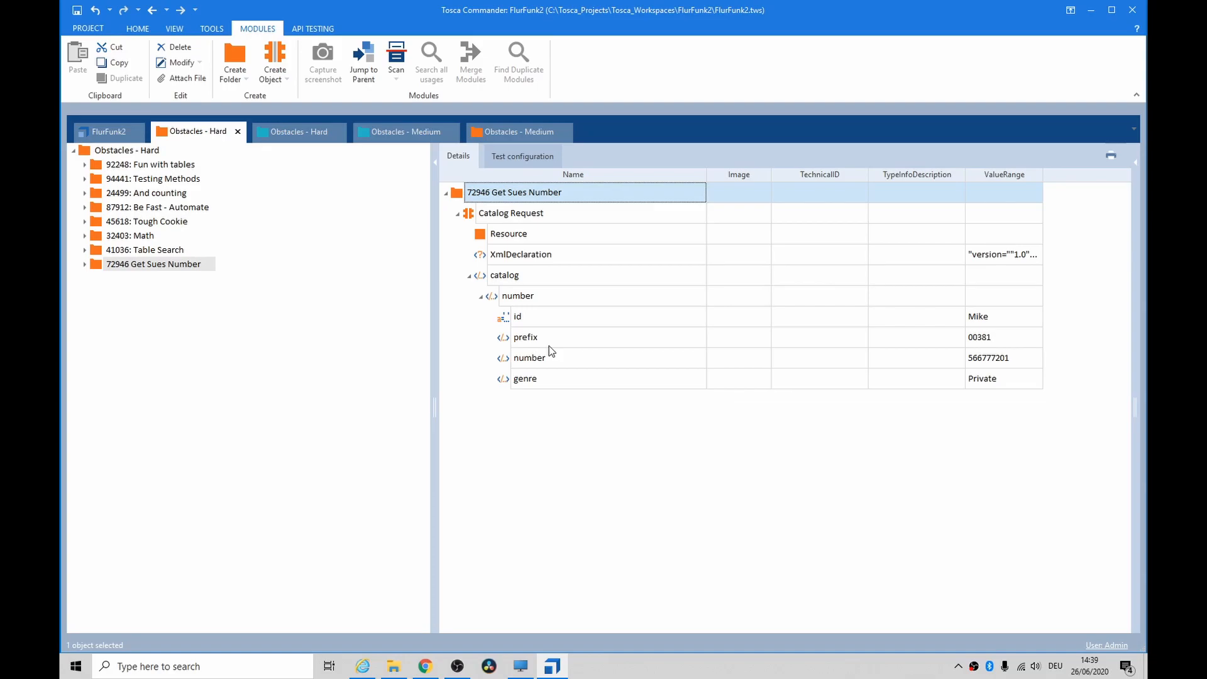
left_click(298, 131)
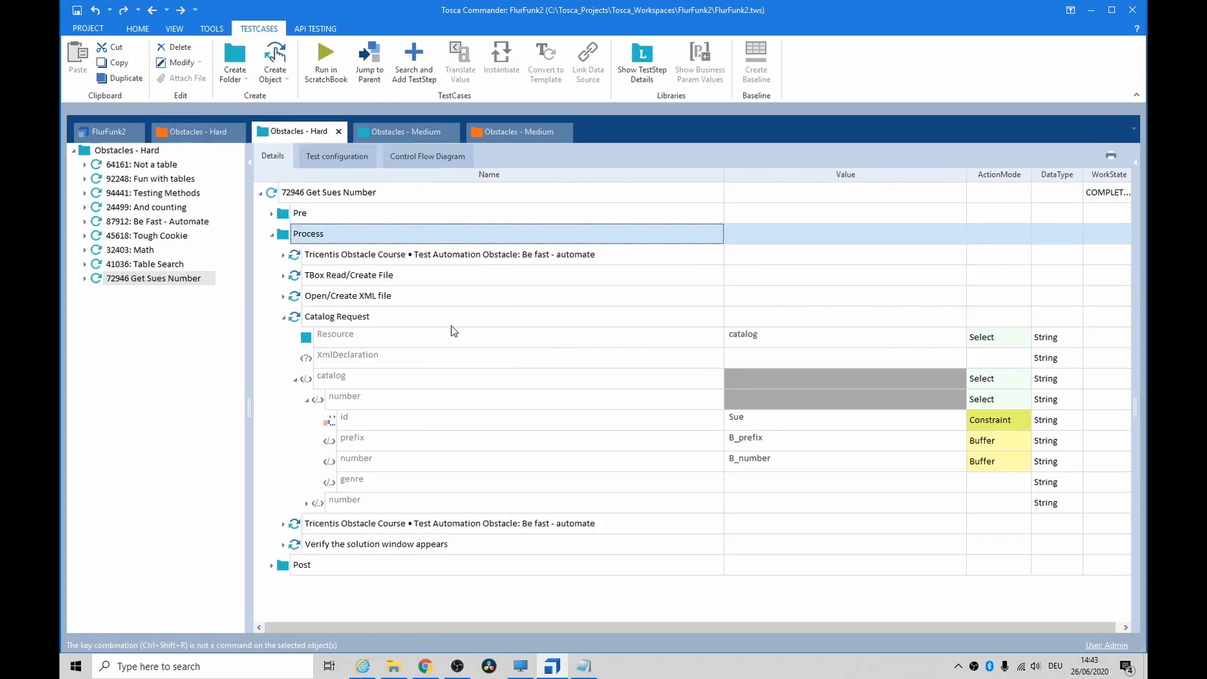
mouse_move(350, 305)
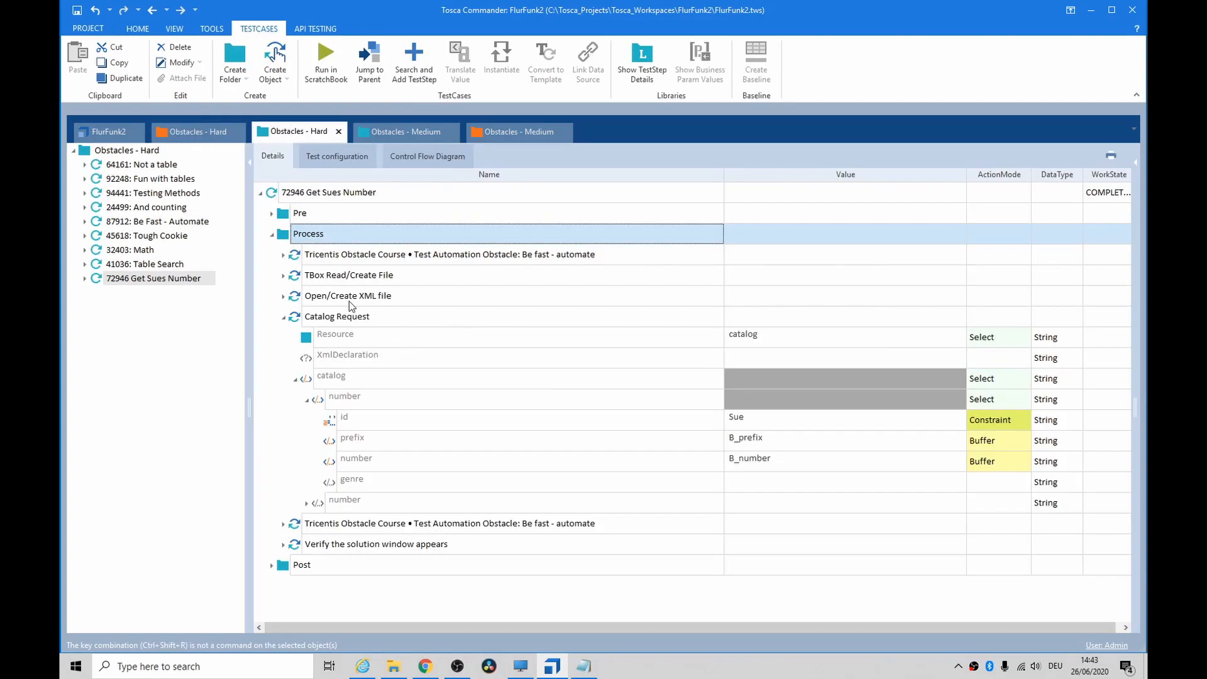
mouse_move(360, 374)
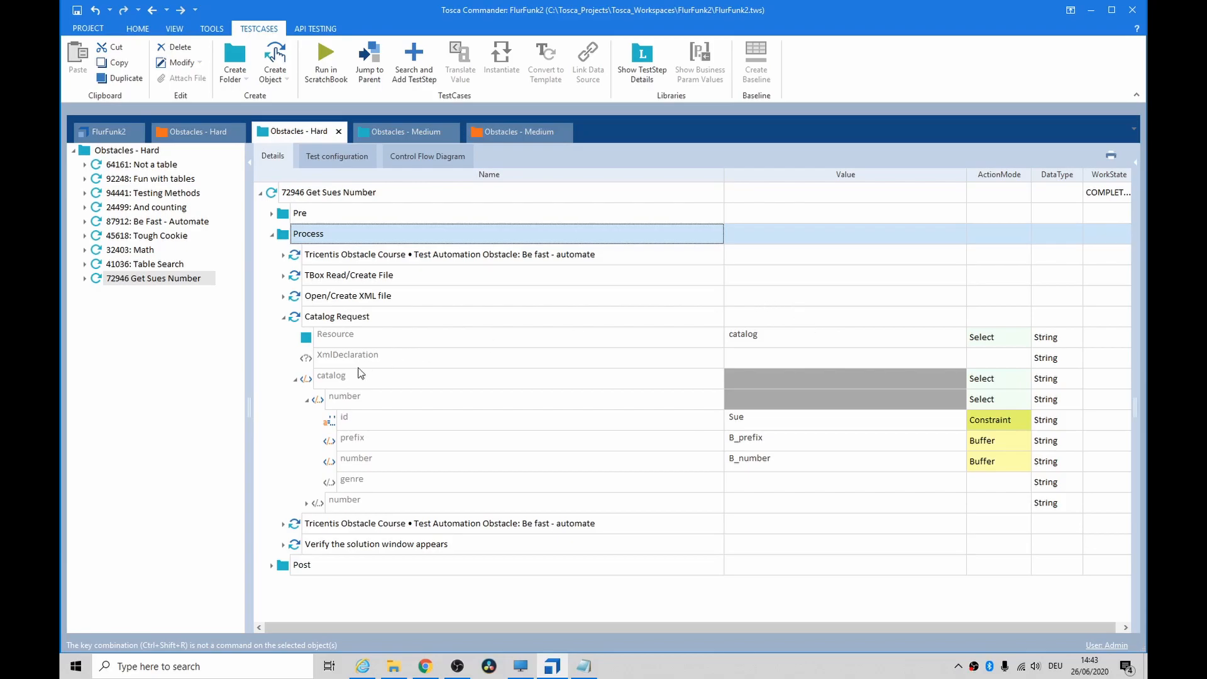
mouse_move(751, 337)
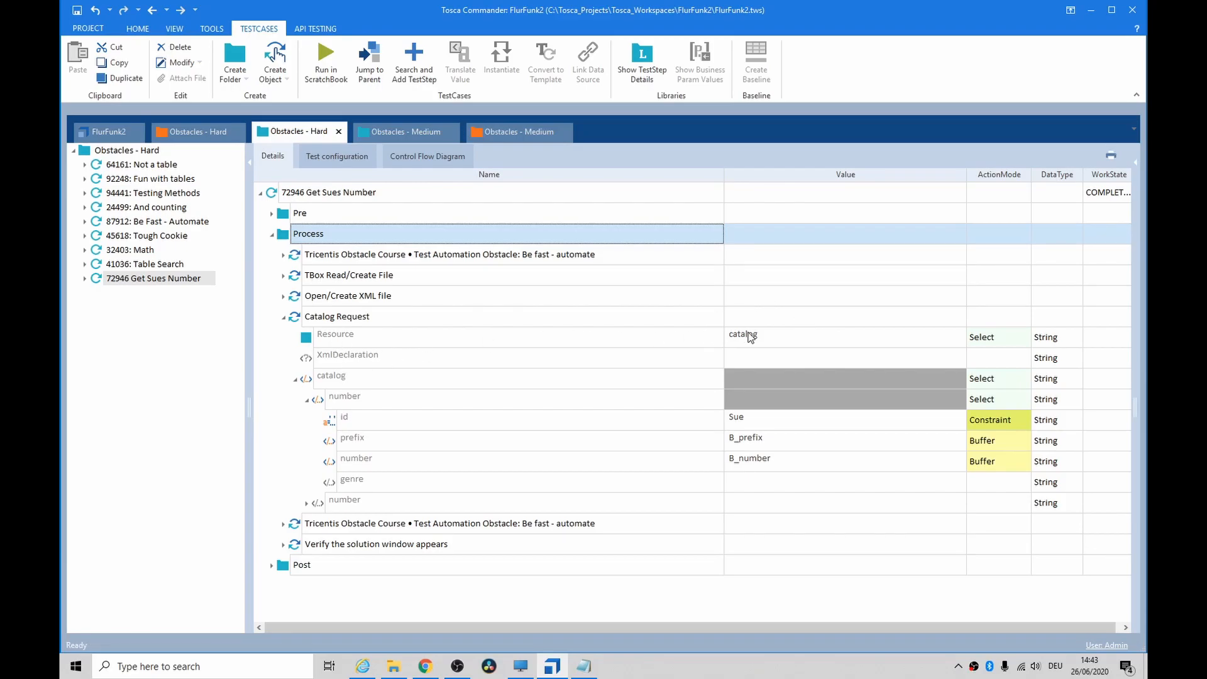
mouse_move(323, 340)
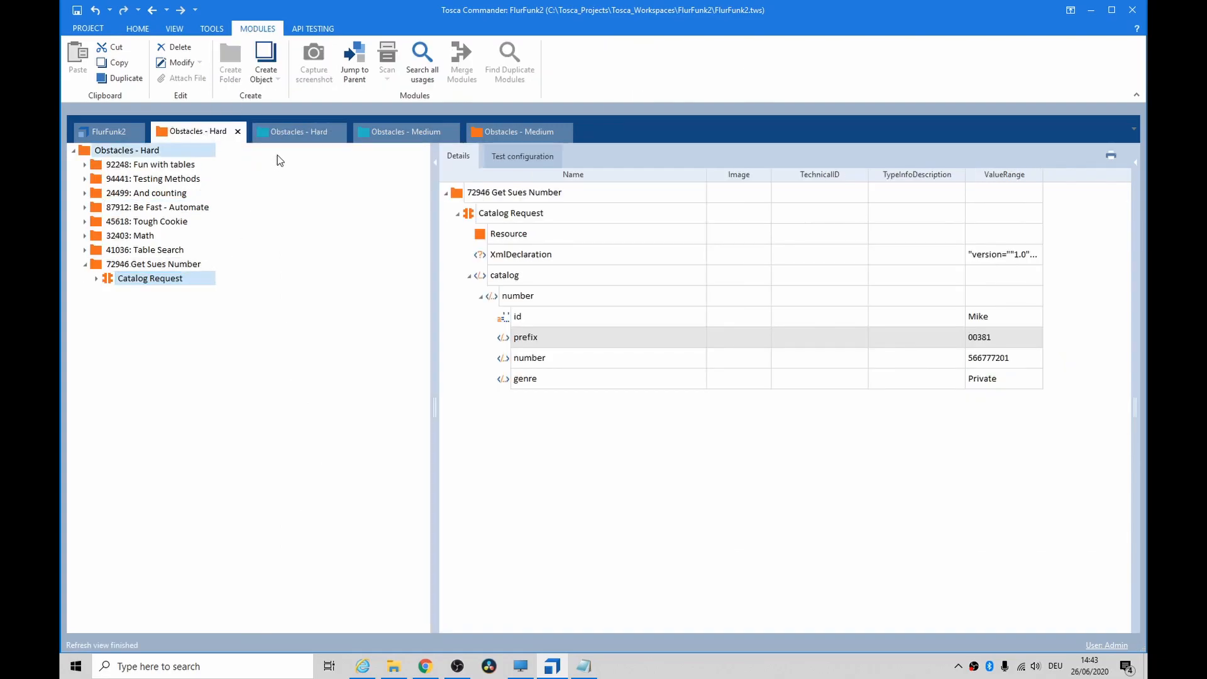
Step: Select the Open/Create XML file and Catalog Request steps for a ScratchBook run
left_click(299, 131)
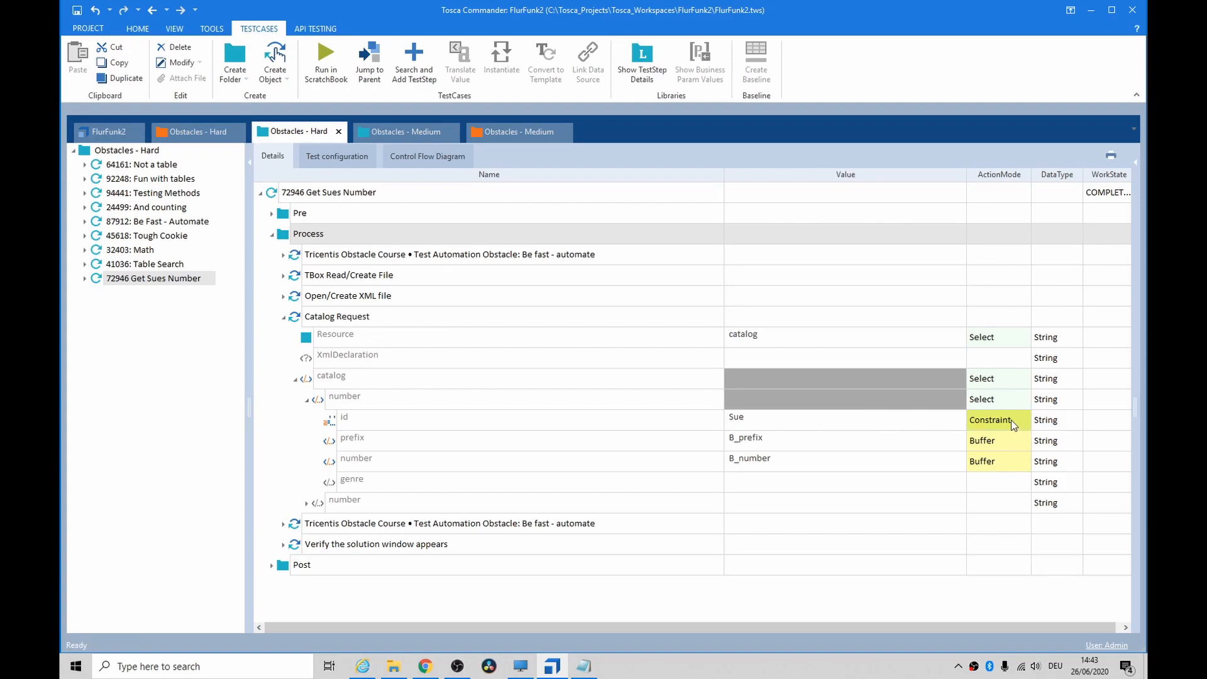
mouse_move(735, 447)
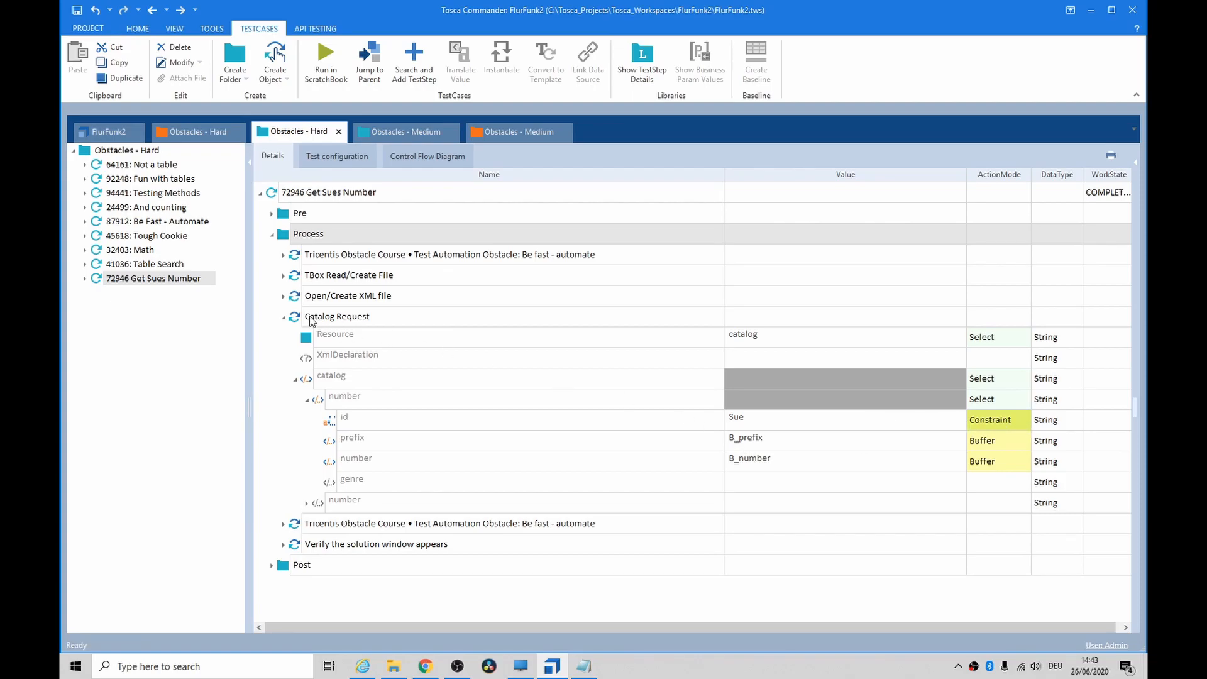
left_click(347, 295)
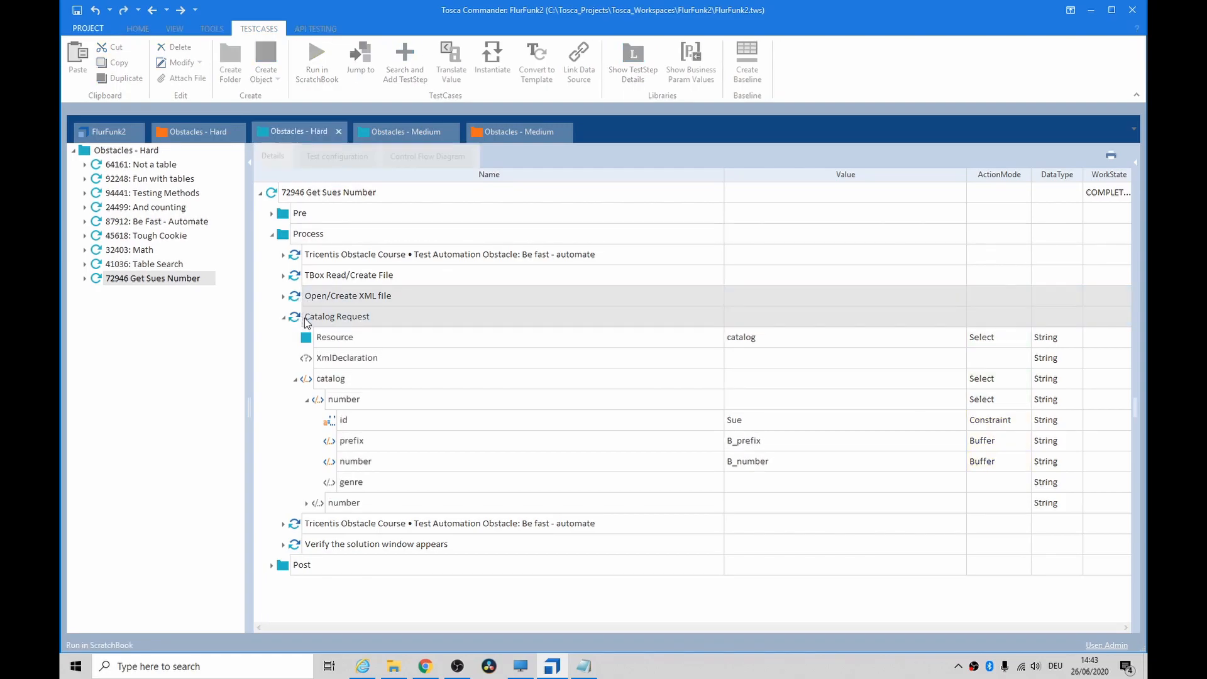
left_click(316, 62)
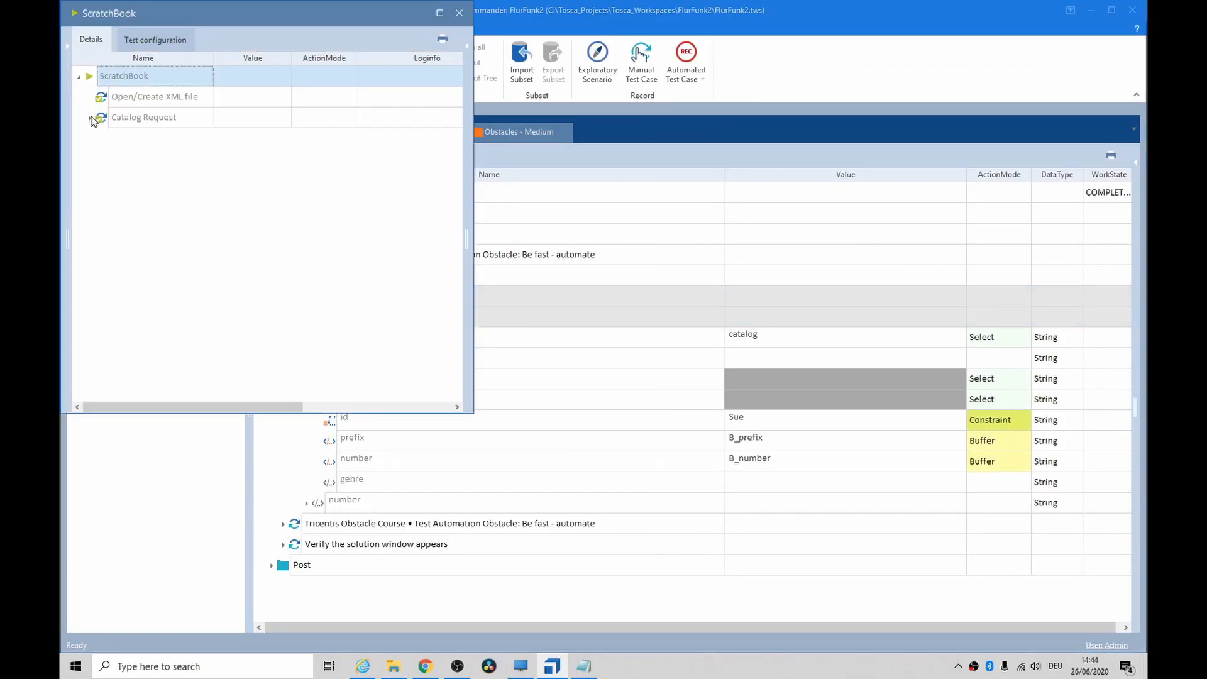
left_click(90, 117)
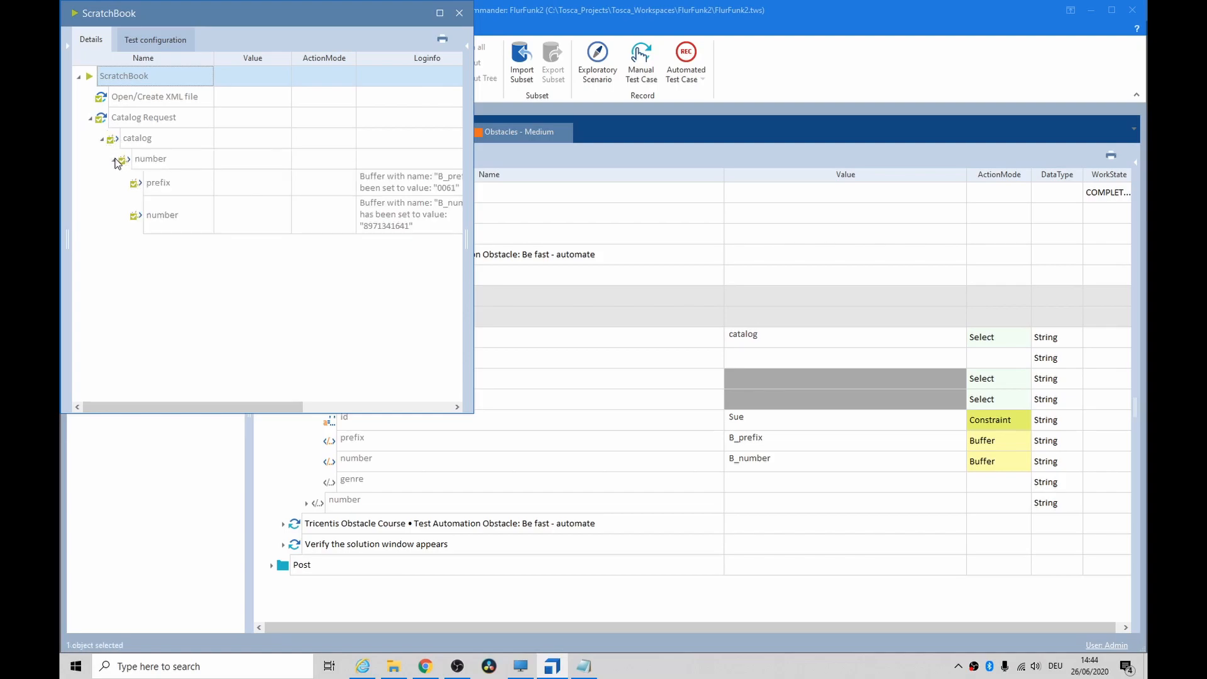
mouse_move(476, 191)
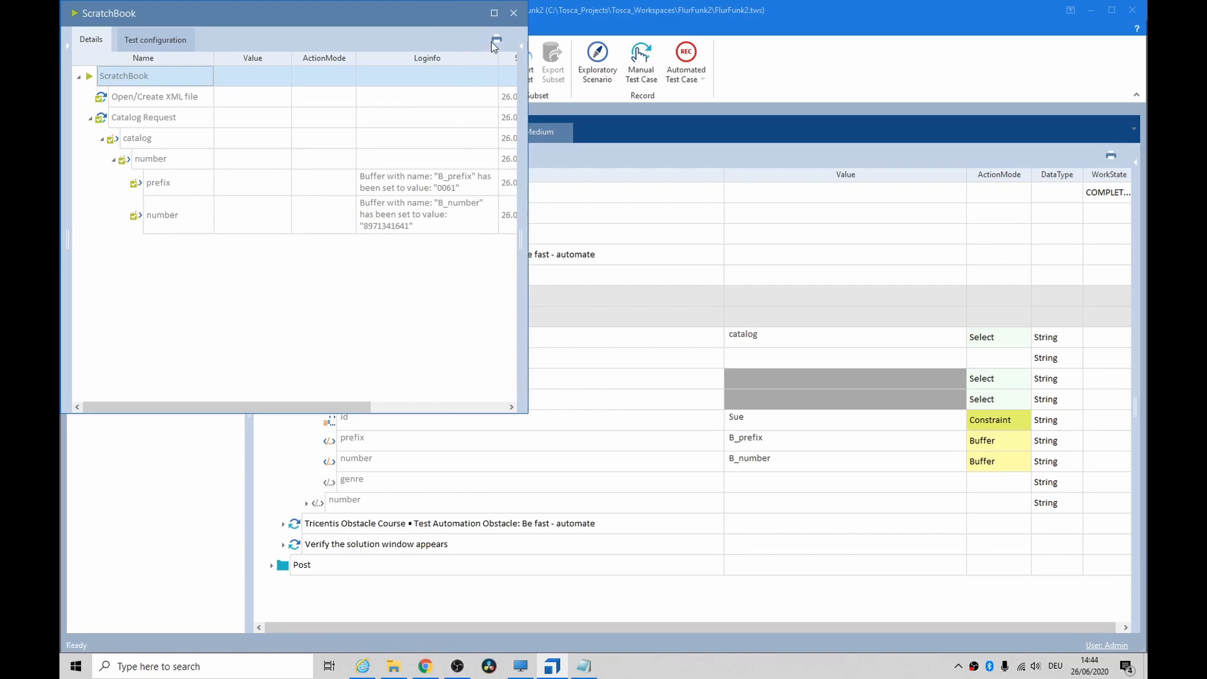
left_click(514, 13)
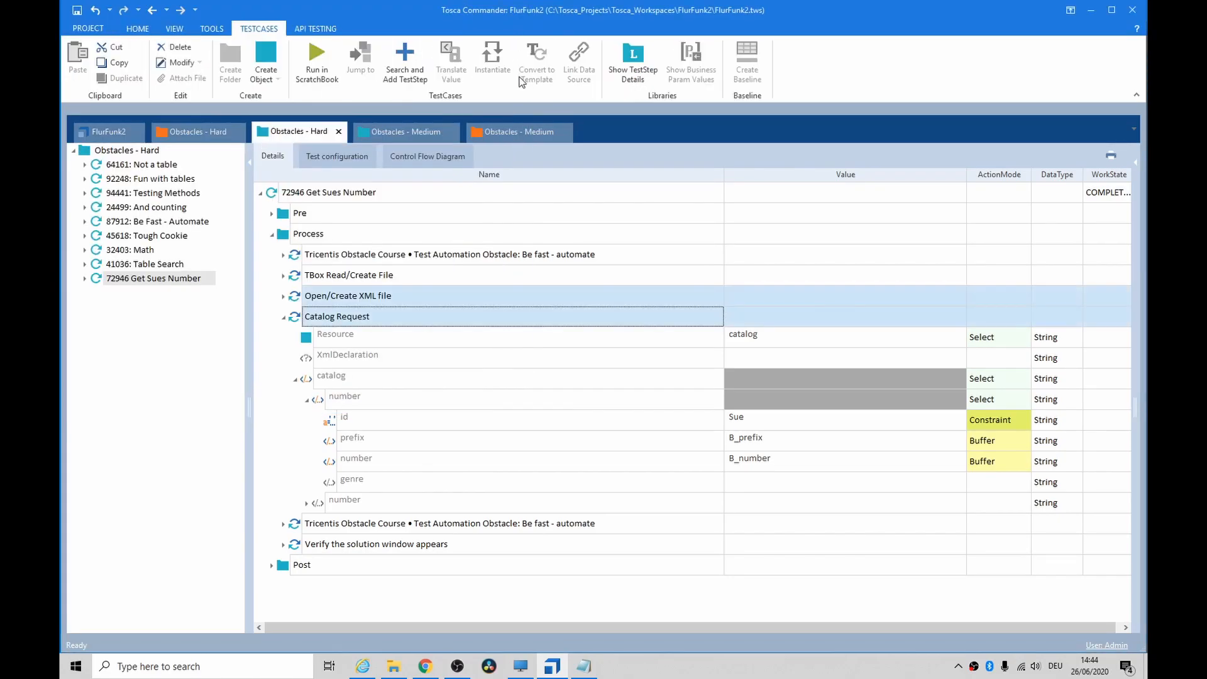
Step: Set the Number field value to {B[B_prefix]}{B[B_number]}
left_click(211, 28)
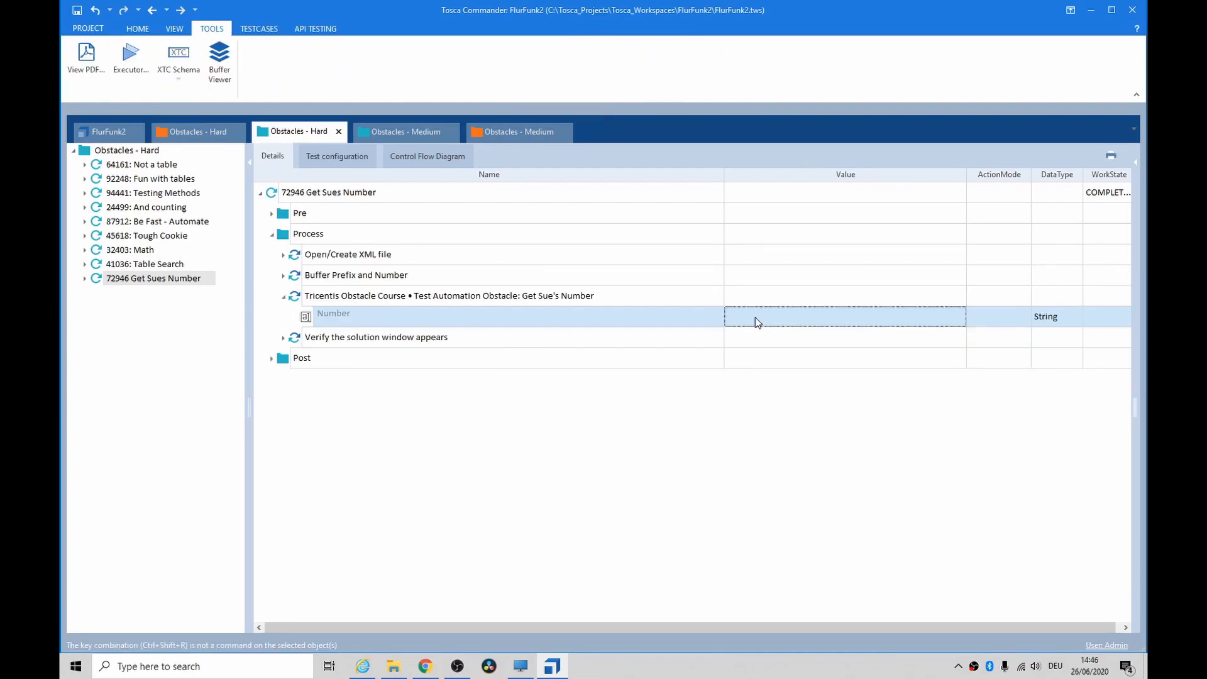
type("B_prefix]}")
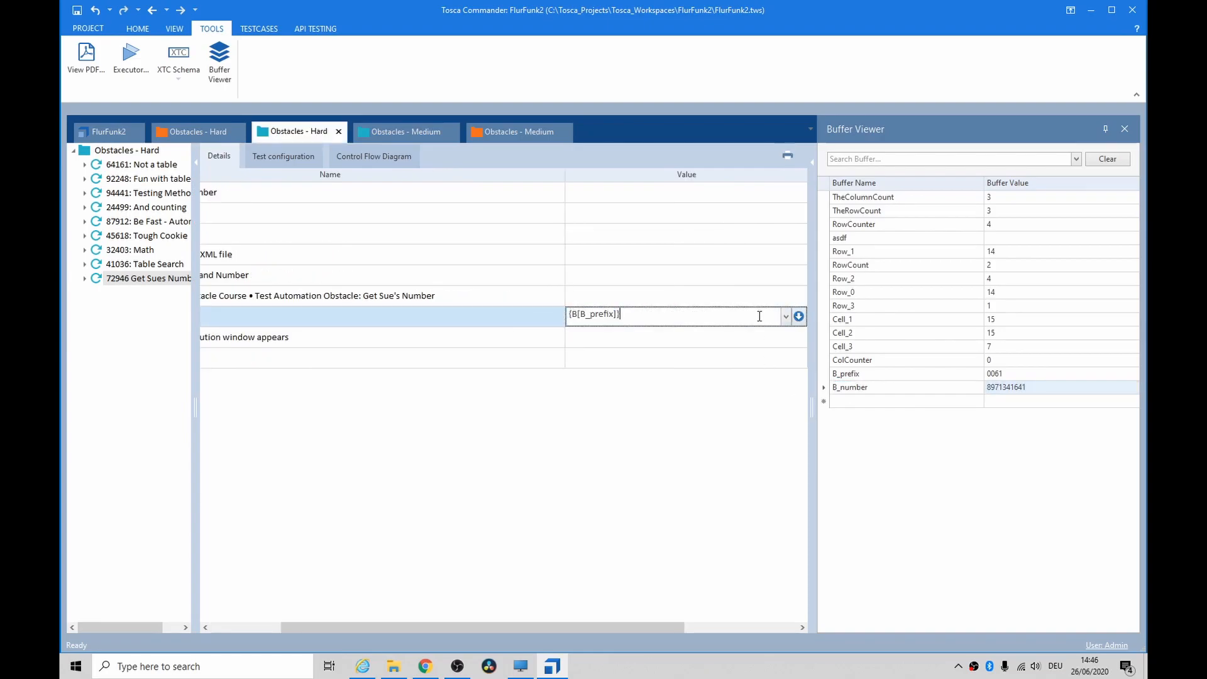
type("{B[B_number")
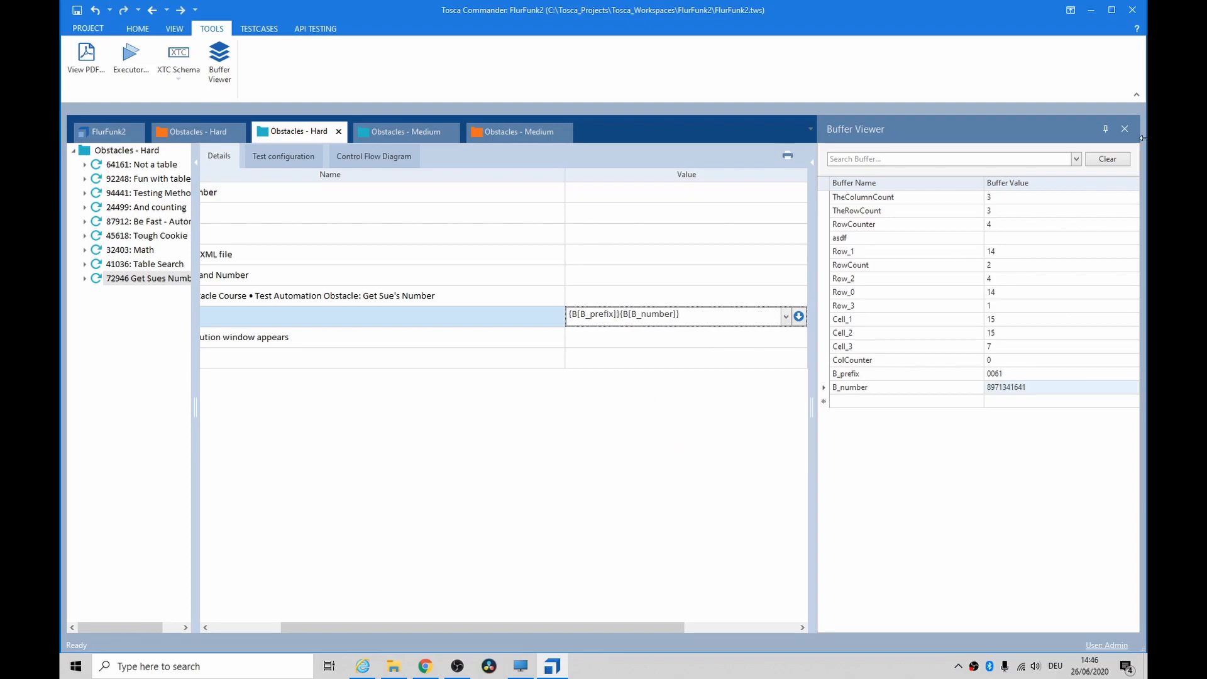
left_click(1124, 128)
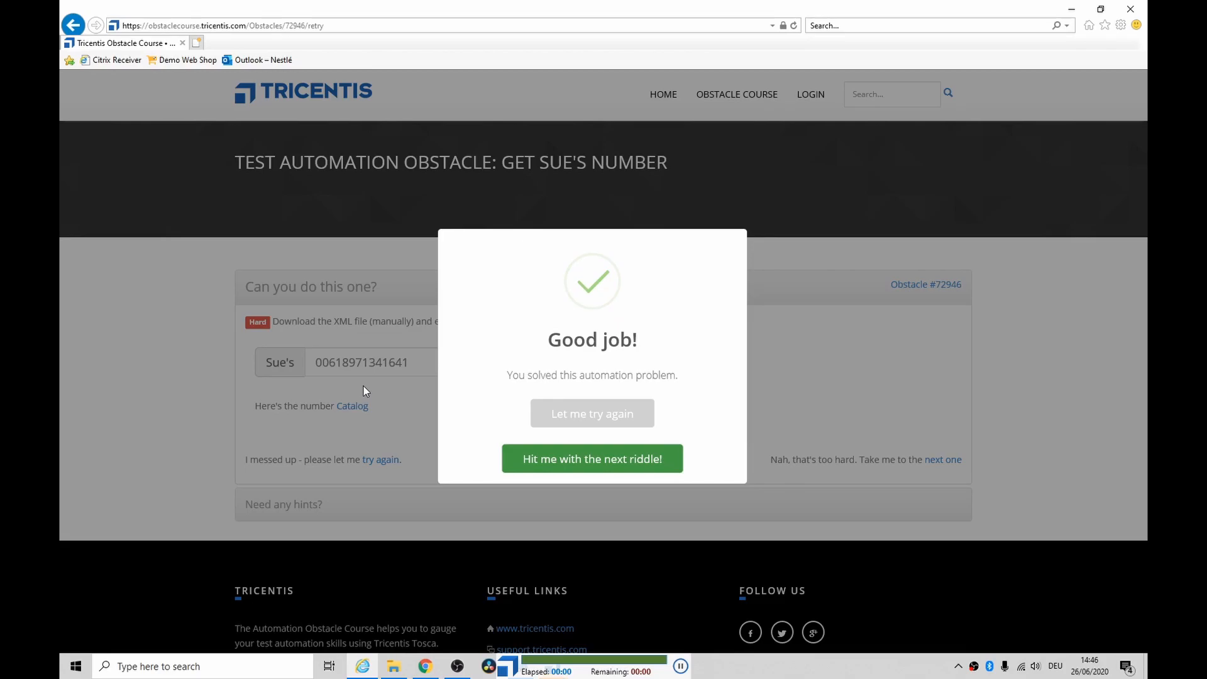
Step: Dismiss the 'Good job!' success message and reload the obstacle page
left_click(591, 459)
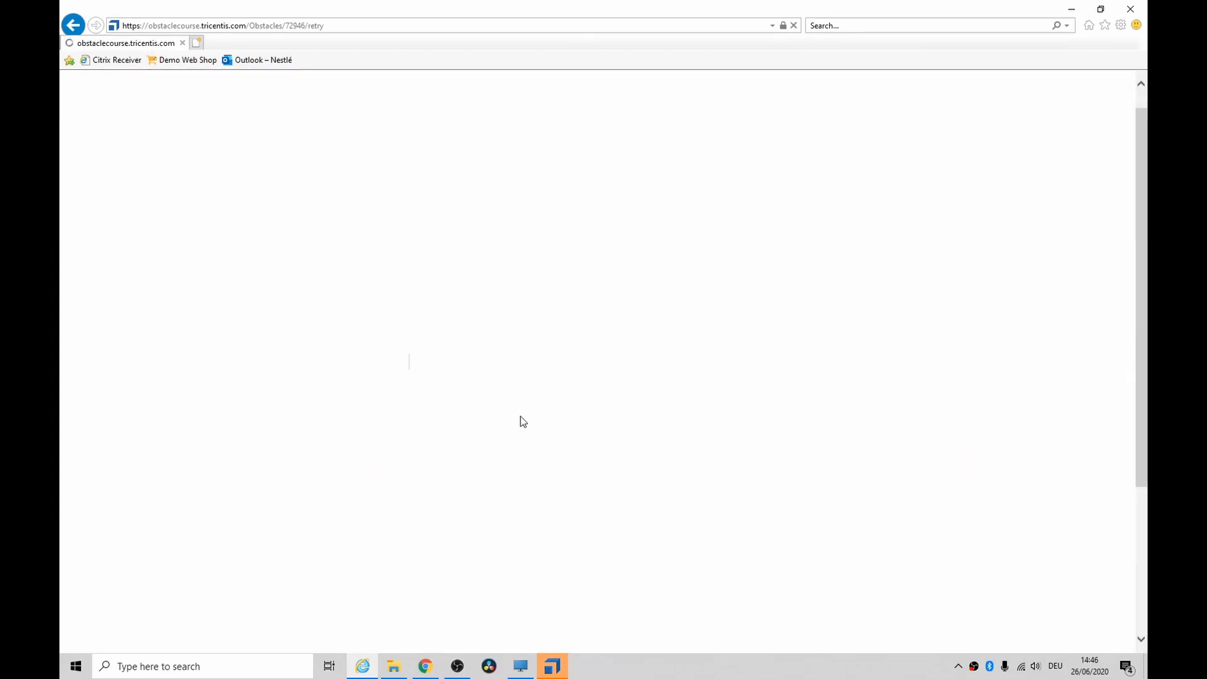